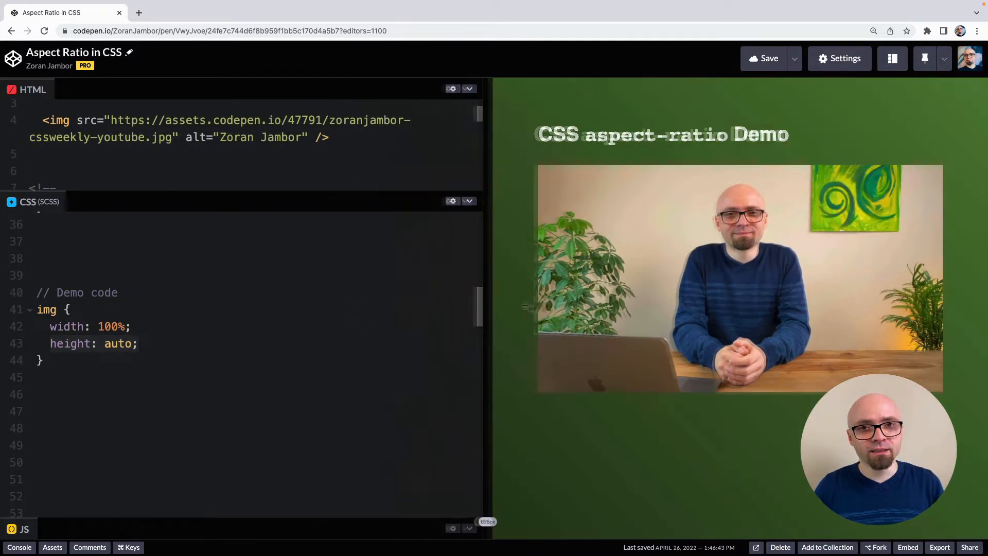
Widen the preview pane and scroll the HTML down to the div.element line
{"action": "left_click_drag", "start_coordinate": [511, 309], "coordinate": [410, 309]}
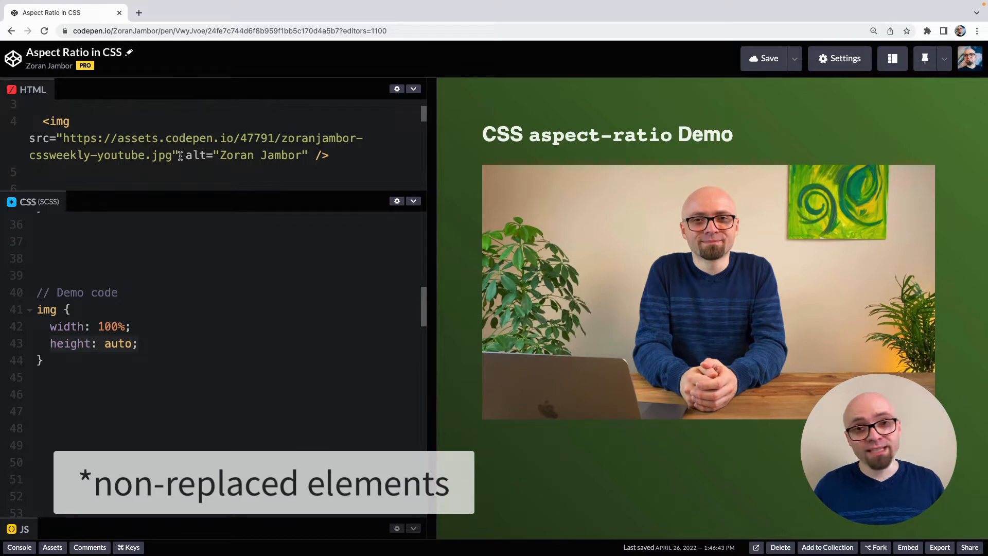
{"action": "scroll", "scroll_direction": "down", "scroll_amount": 3}
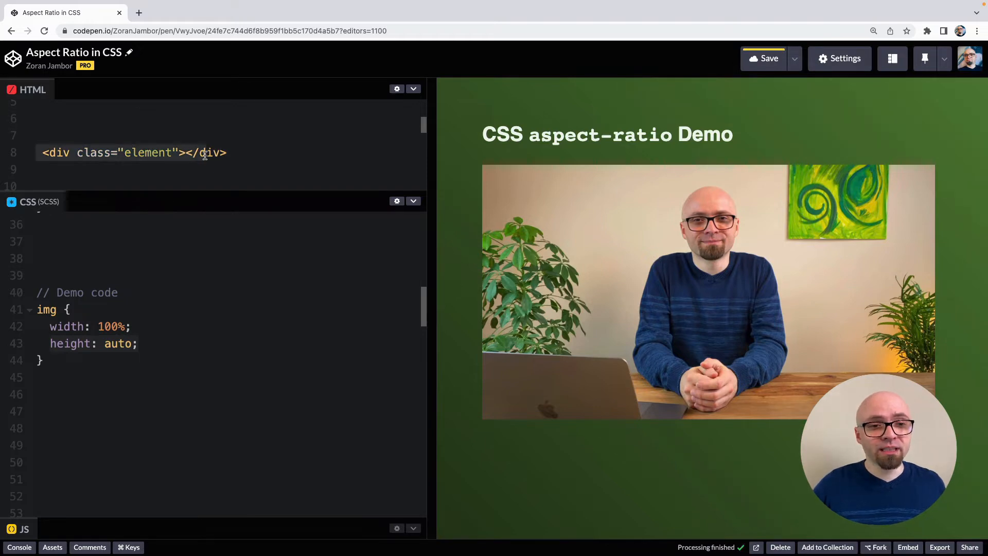
Scroll the CSS to the .element rule and resize the preview to test the 16:9 padding box
{"action": "scroll", "scroll_direction": "down", "scroll_amount": 3}
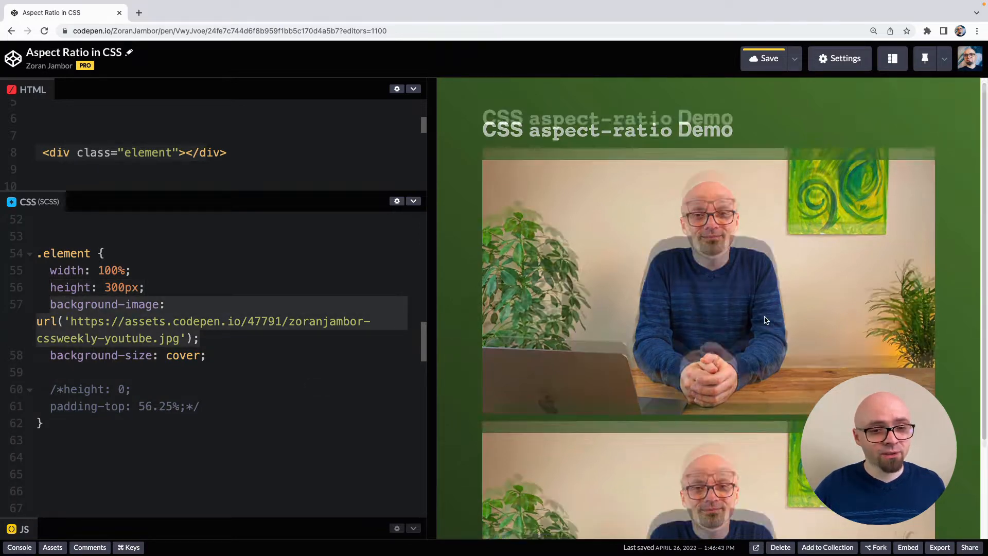
{"action": "scroll", "scroll_direction": "down", "scroll_amount": 3}
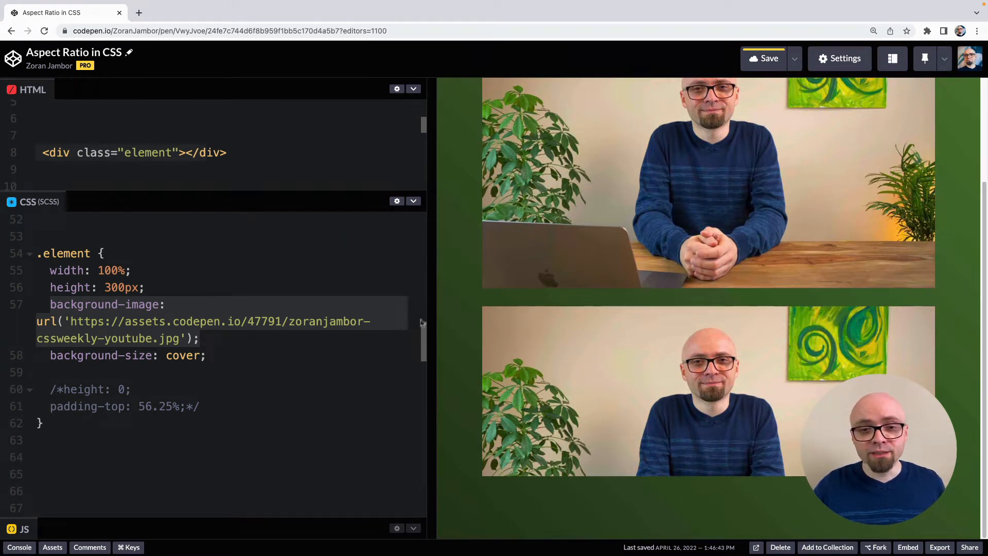
{"action": "left_click_drag", "start_coordinate": [432, 313], "coordinate": [511, 313]}
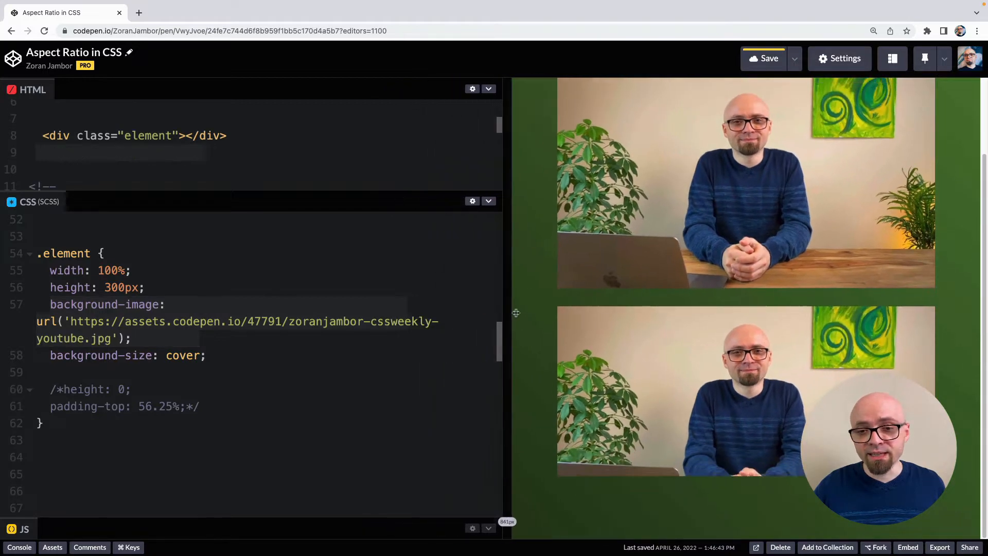
{"action": "left_click_drag", "start_coordinate": [516, 313], "coordinate": [615, 313]}
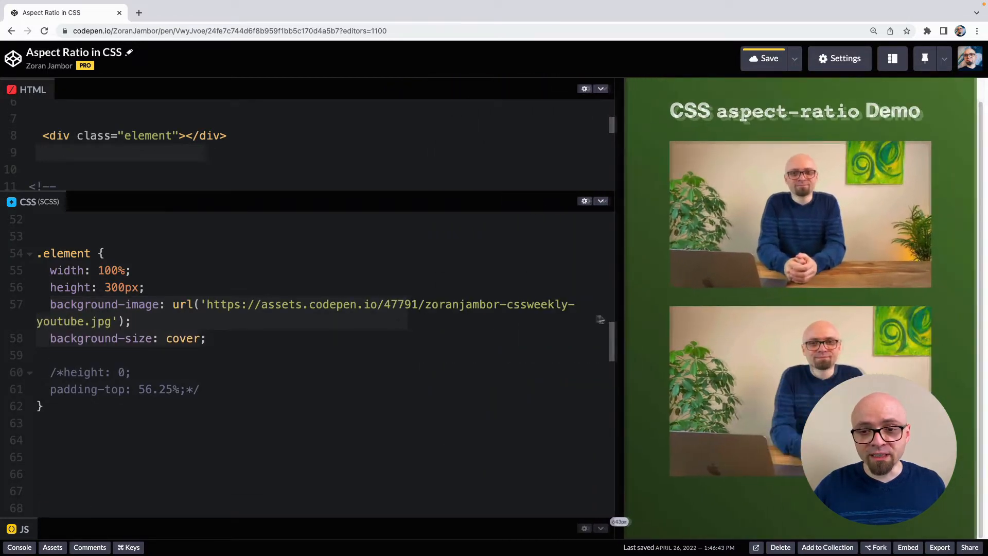
{"action": "left_click_drag", "start_coordinate": [614, 318], "coordinate": [479, 319]}
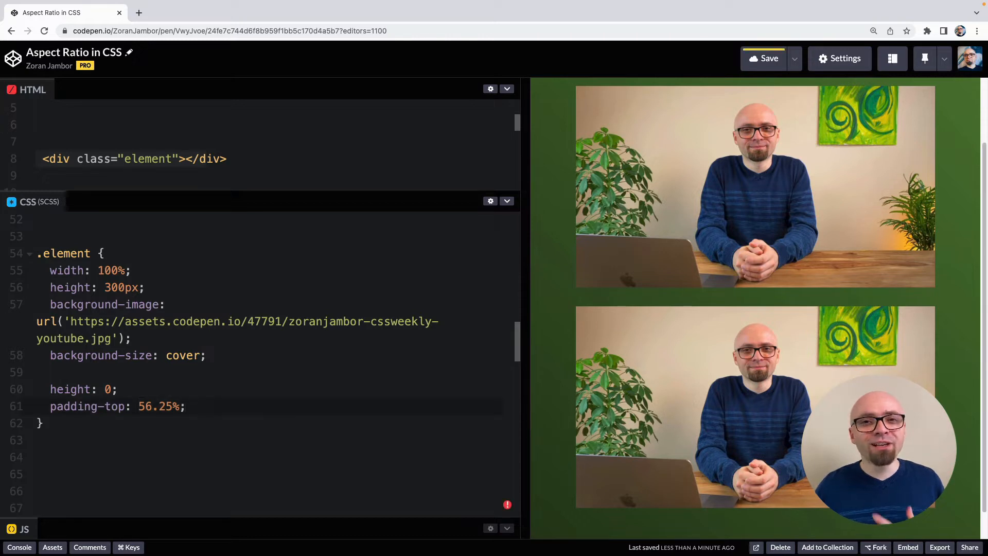
{"action": "type", "text": "9 /"}
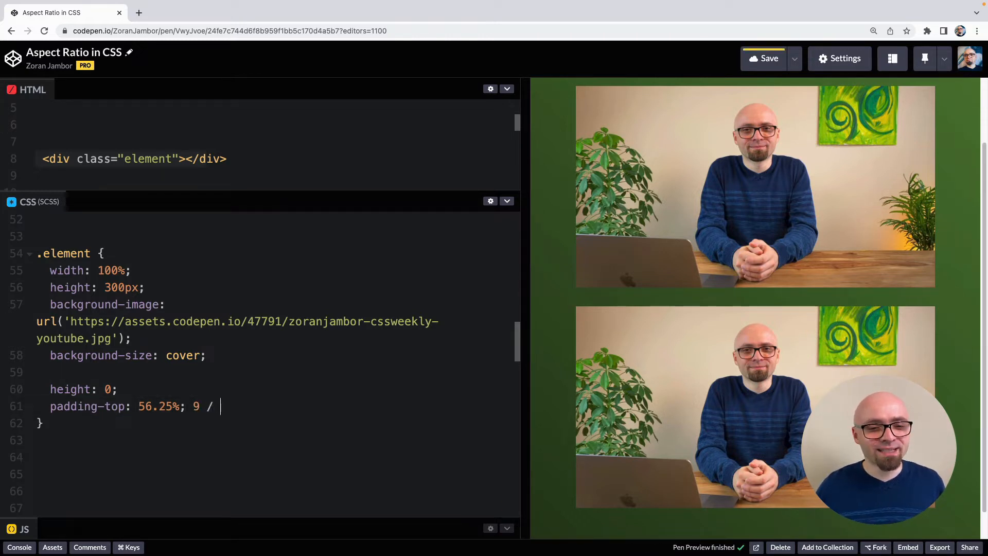
{"action": "type", "text": "16 * 100"}
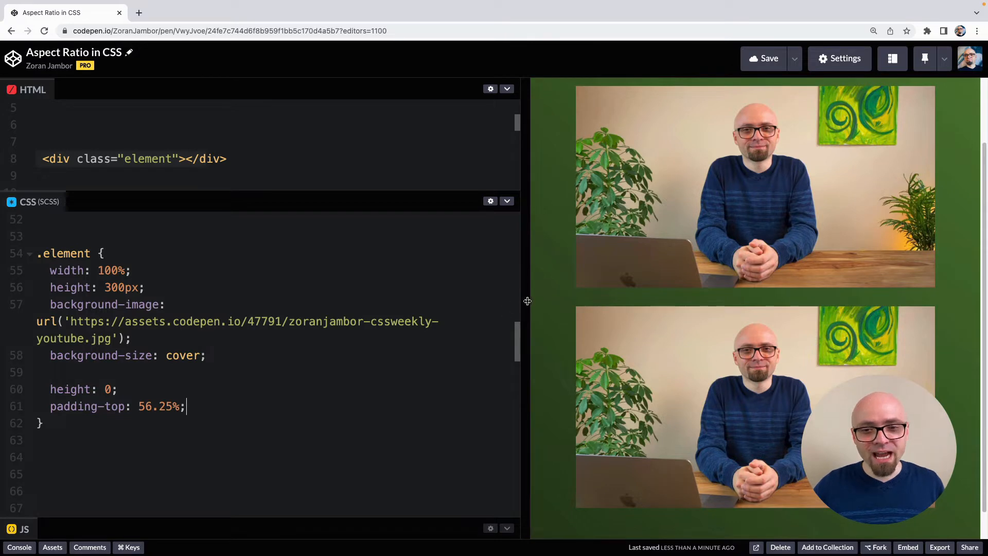
{"action": "left_click_drag", "start_coordinate": [527, 301], "coordinate": [536, 308]}
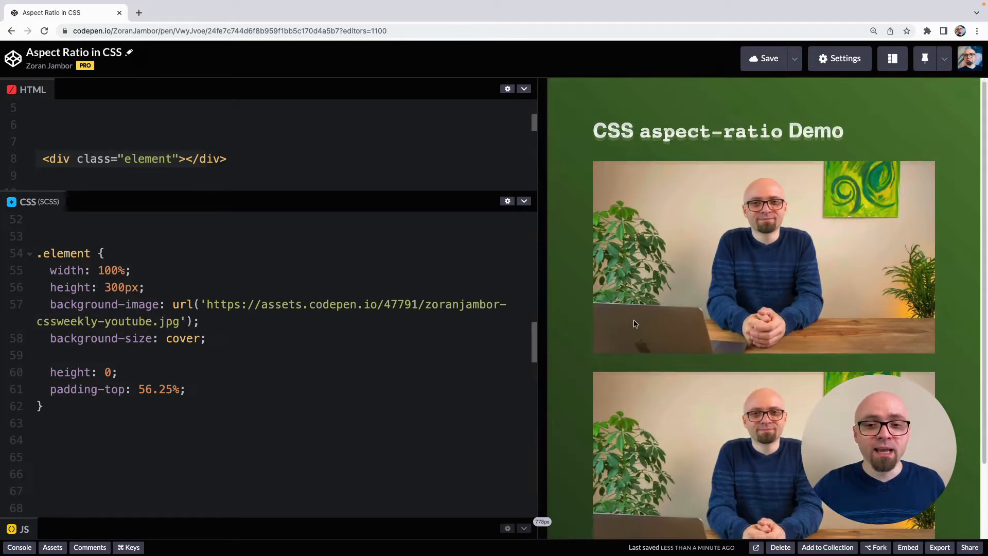
{"action": "scroll", "scroll_direction": "down", "scroll_amount": 3}
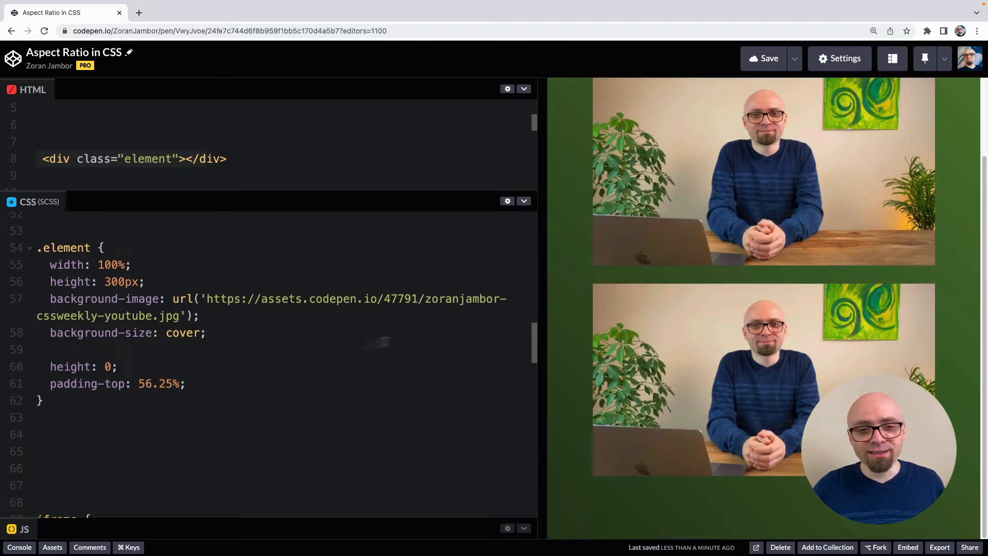
Select the height: 0 and padding-top: 56.25% declarations to comment them out
{"action": "left_click_drag", "start_coordinate": [50, 367], "coordinate": [184, 383]}
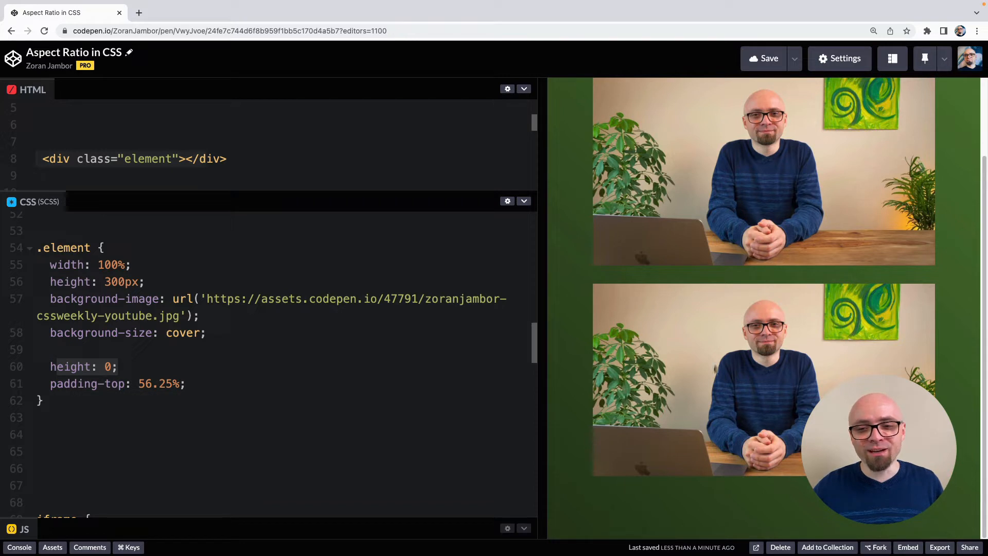
{"action": "mouse_move", "coordinate": [771, 401]}
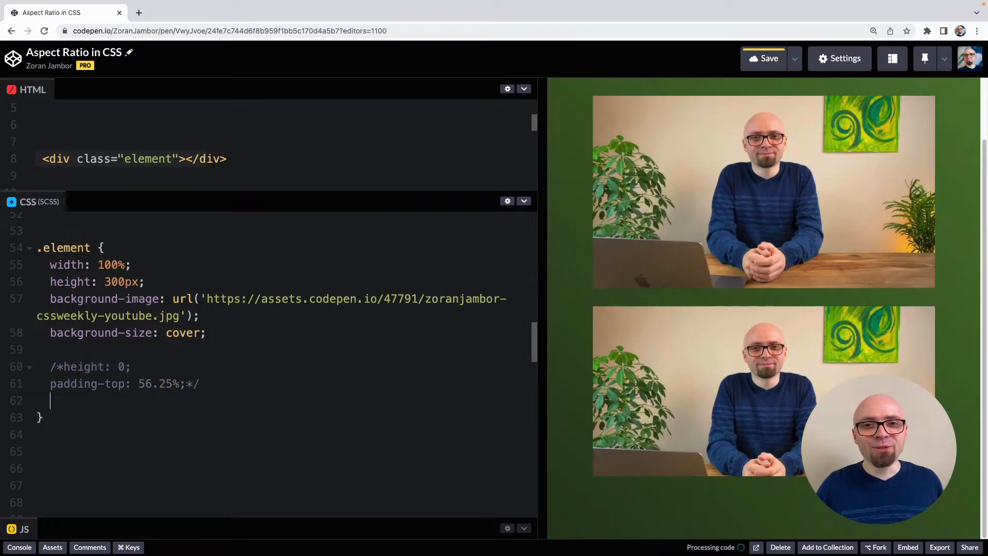
Add aspect-ratio: 16 / 9 to the .element rule in place of the padding hack
{"action": "type", "text": "aspect-ratio:"}
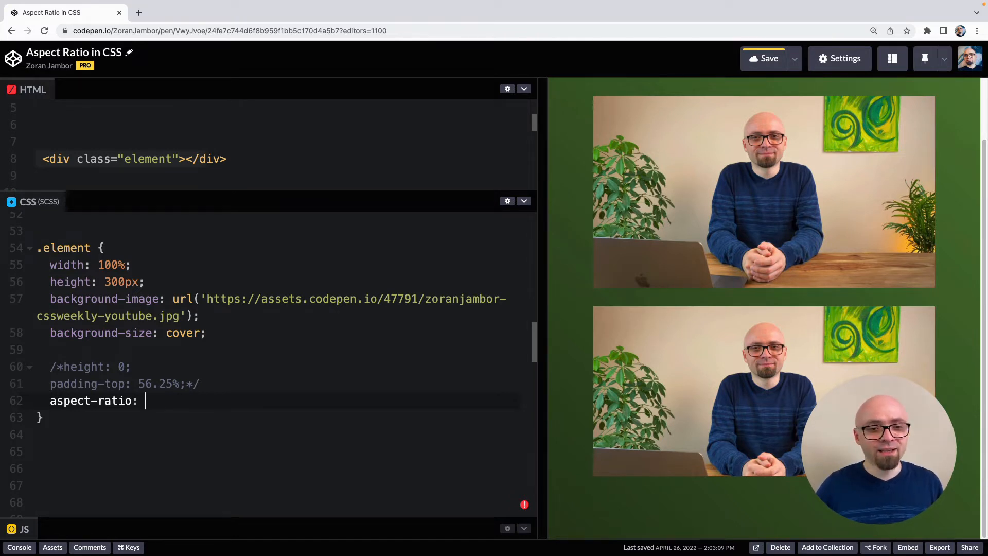
{"action": "type", "text": "16 / 9;"}
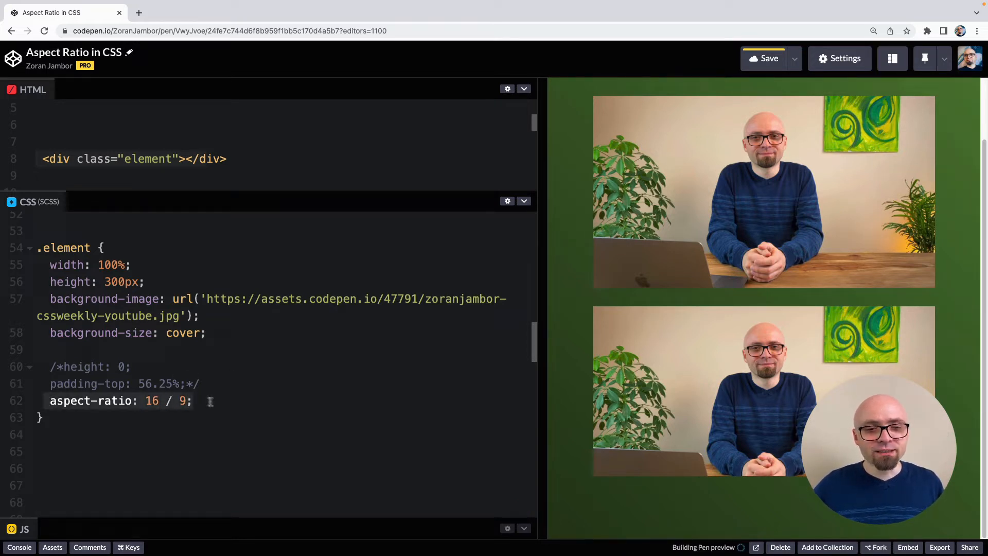
{"action": "left_click", "coordinate": [763, 58]}
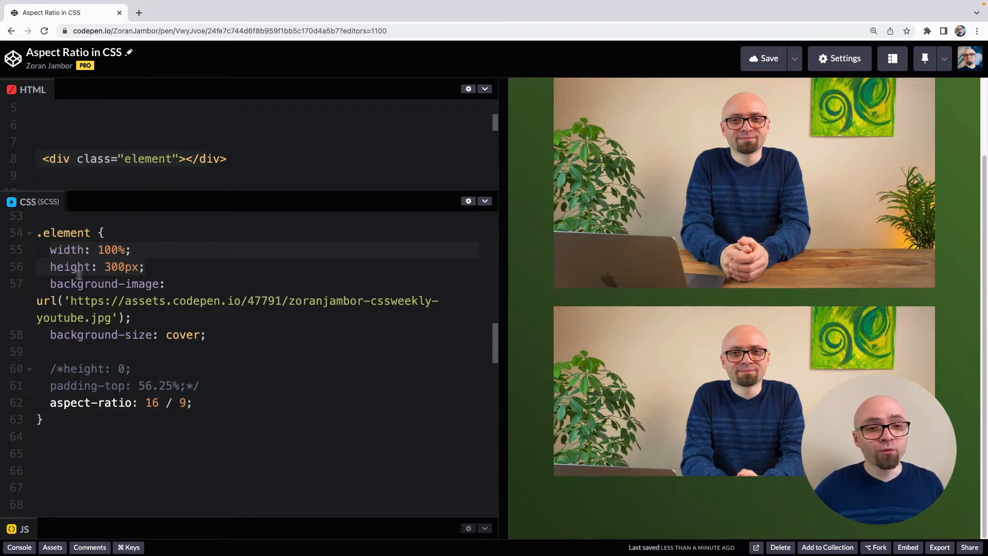
Comment out the height: 300px line so aspect-ratio 16 / 9 sizes the box
{"action": "type", "text": "//"}
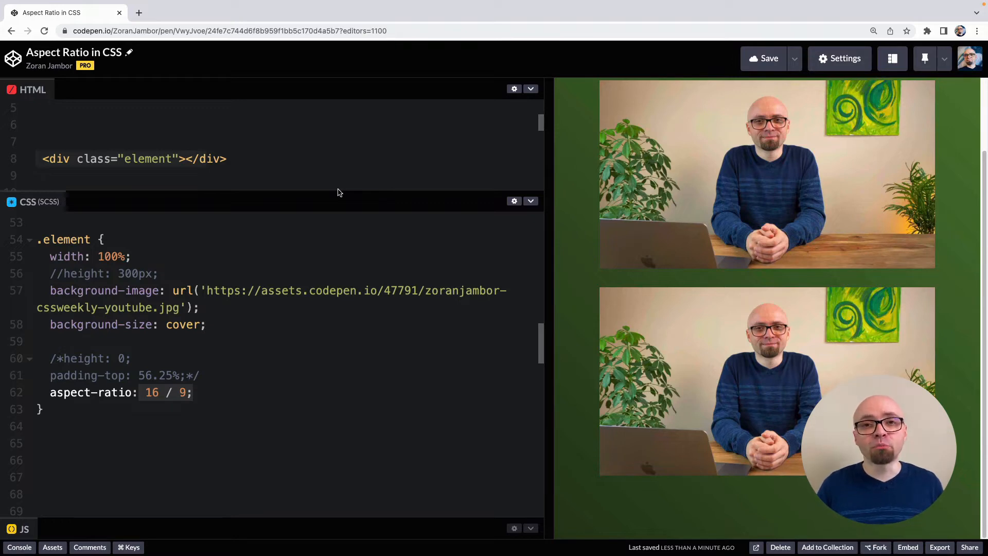
Give the img rule aspect-ratio: 4 / 3, then change it to auto 4 / 3
{"action": "type", "text": "as"}
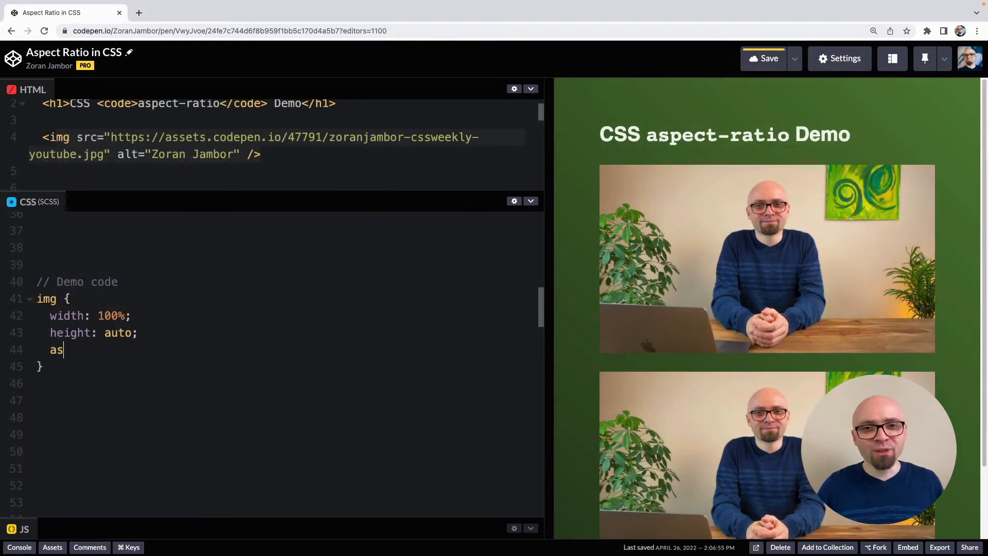
{"action": "type", "text": "pect-ratio:"}
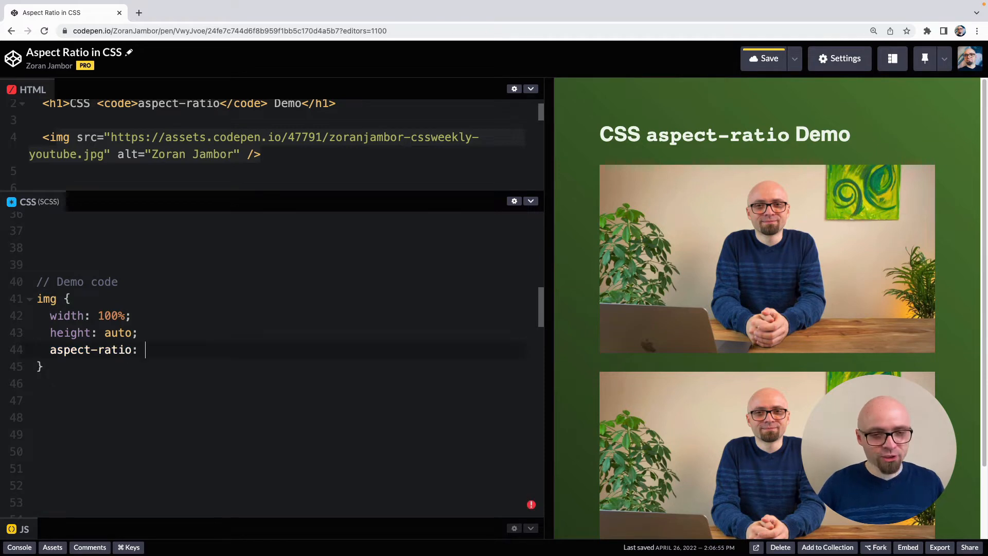
{"action": "type", "text": "4 /"}
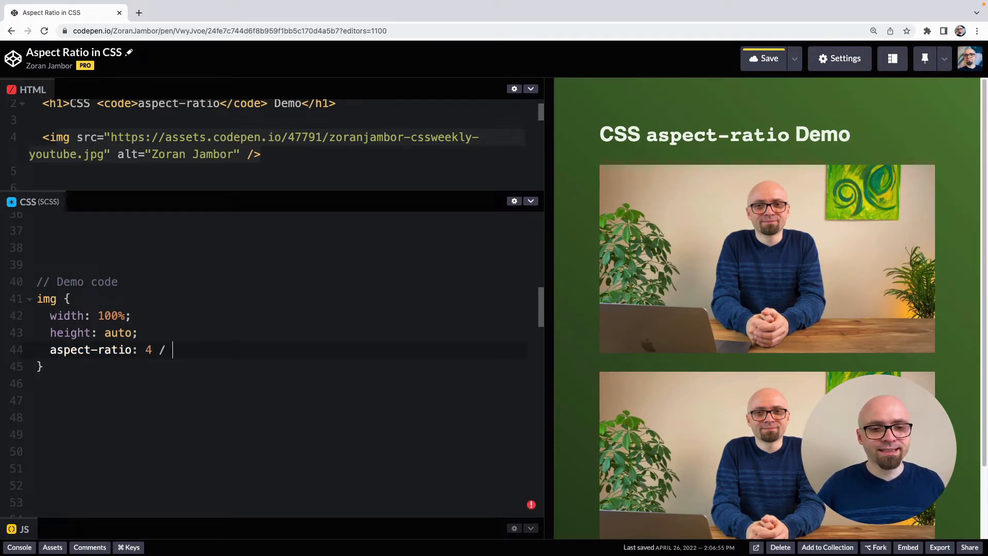
{"action": "type", "text": "3;"}
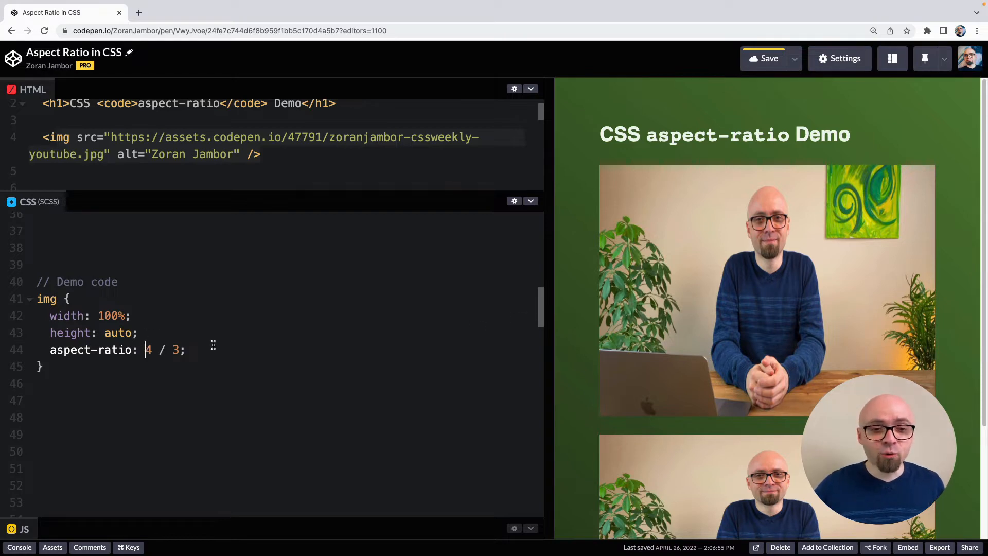
{"action": "type", "text": "auto"}
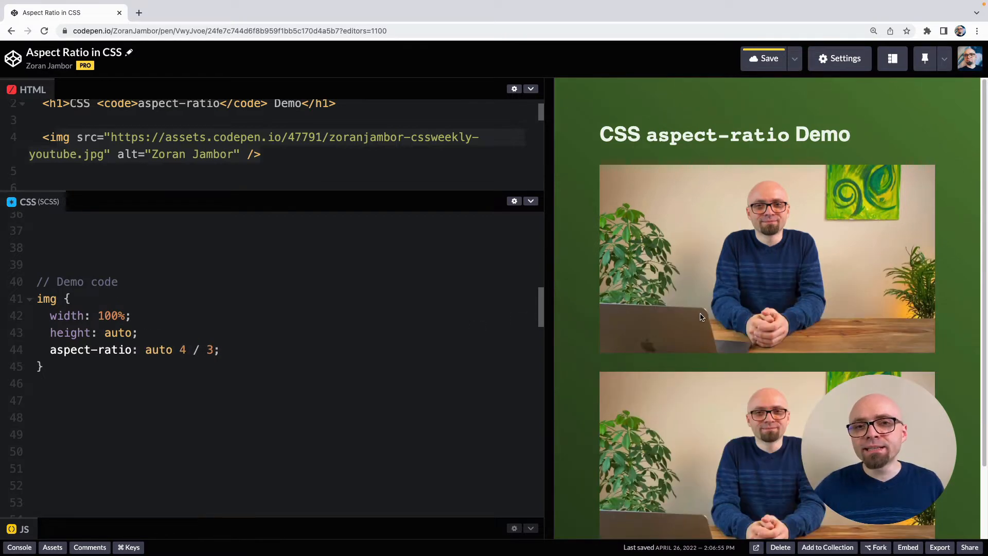
{"action": "mouse_move", "coordinate": [718, 236]}
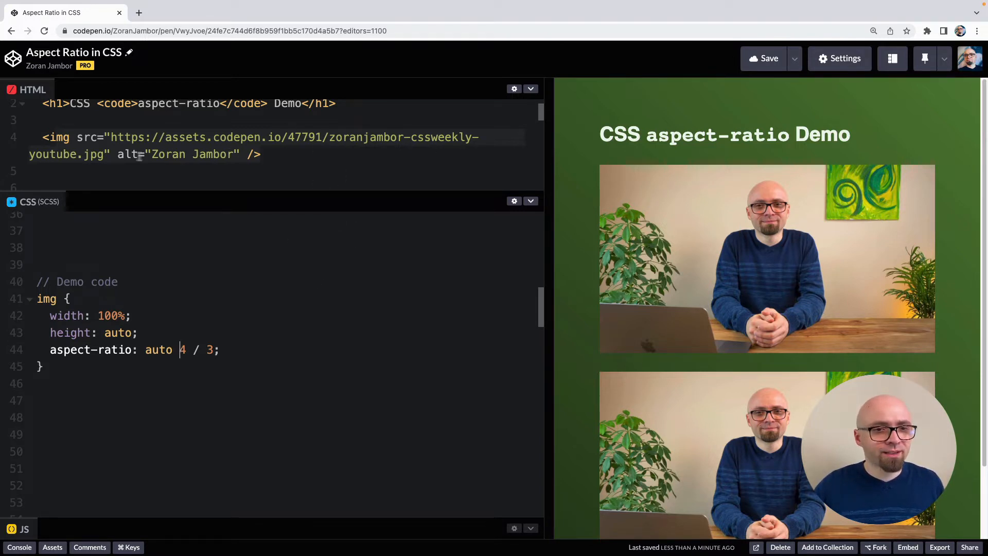
Break the src to youtube1.jpg to show the alt-text box, then try a 16 / 9 ratio
{"action": "type", "text": "1"}
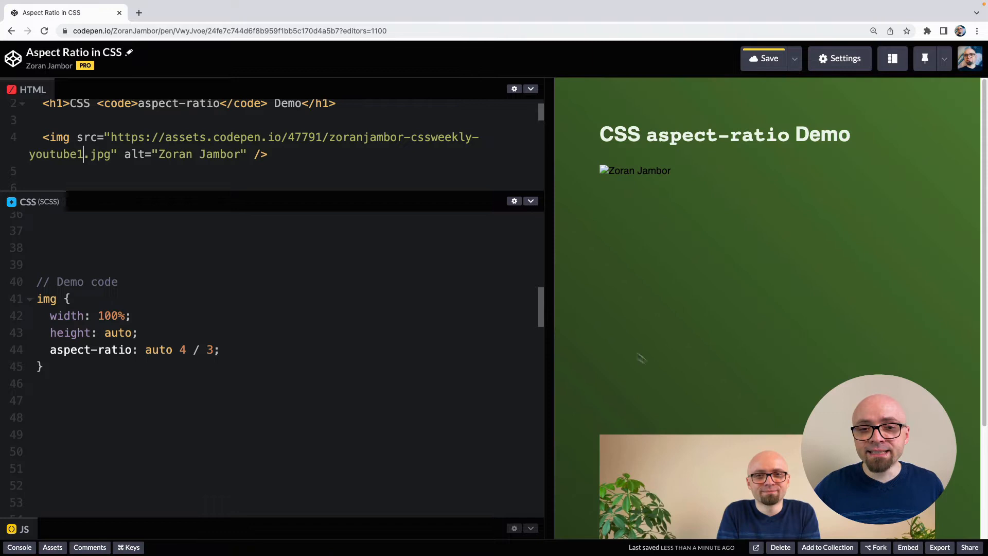
{"action": "mouse_move", "coordinate": [782, 203]}
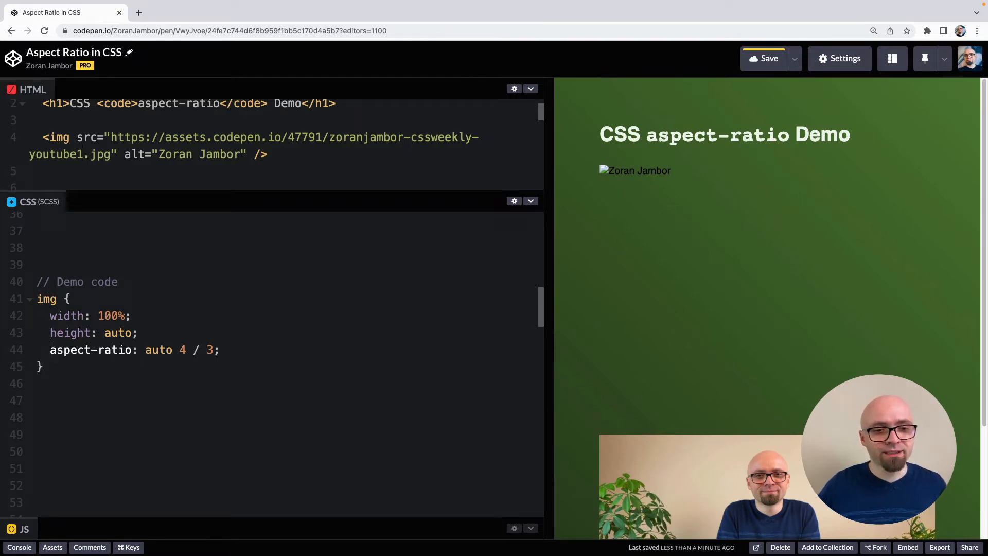
{"action": "type", "text": "//"}
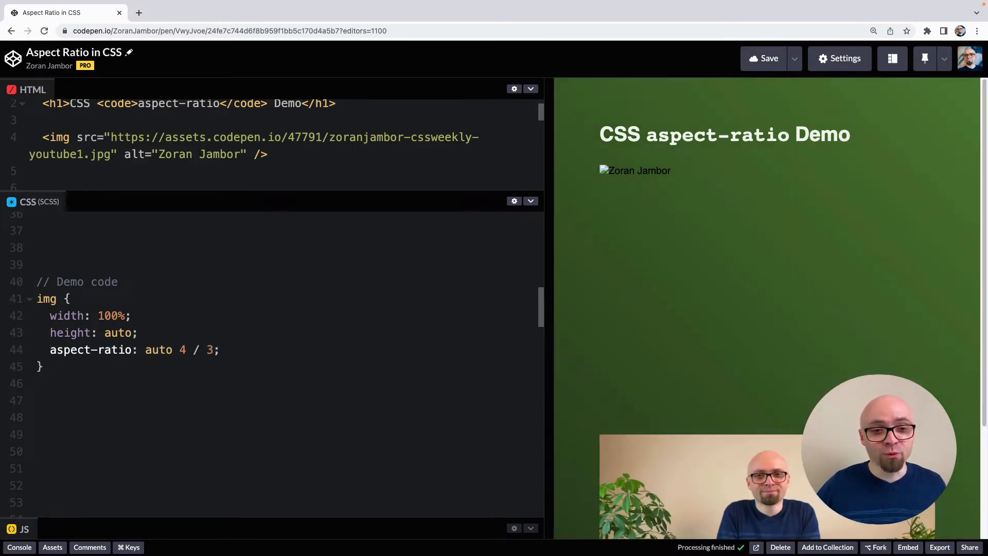
{"action": "type", "text": "16 / 9;"}
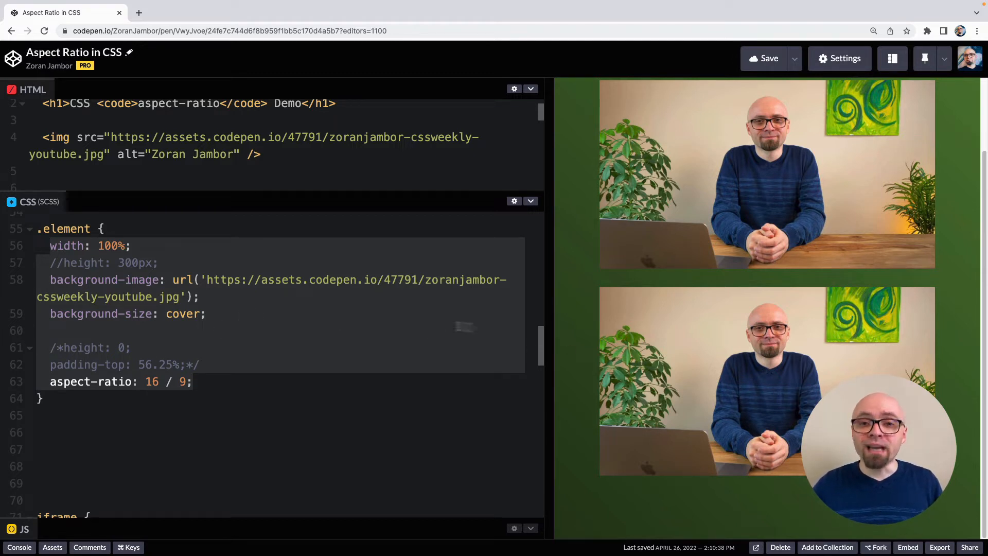
Scroll the CSS to the iframe rule with aspect-ratio: 560 / 315
{"action": "scroll", "scroll_direction": "down", "scroll_amount": 3}
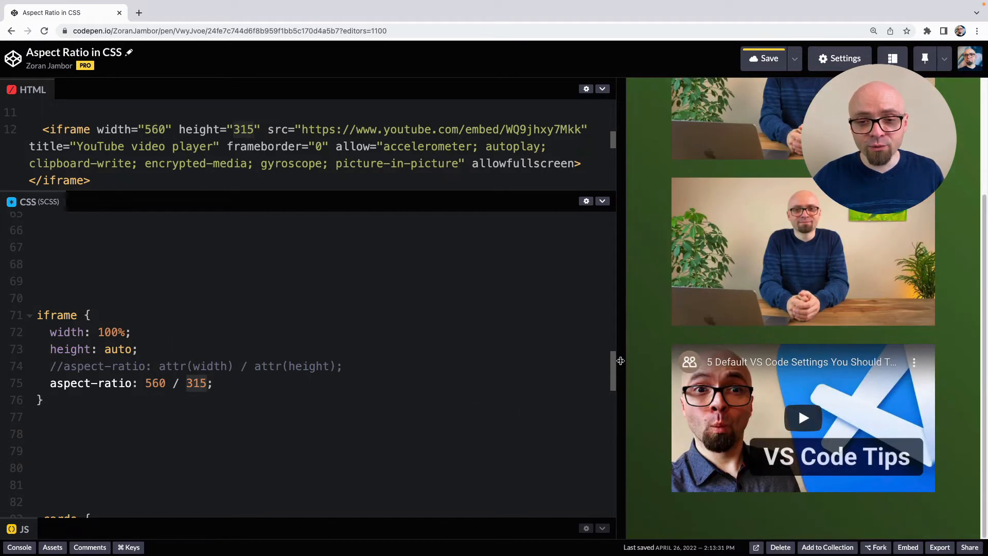
Resize the preview to check the embedded video keeps its 560 / 315 ratio
{"action": "left_click_drag", "start_coordinate": [621, 361], "coordinate": [717, 336]}
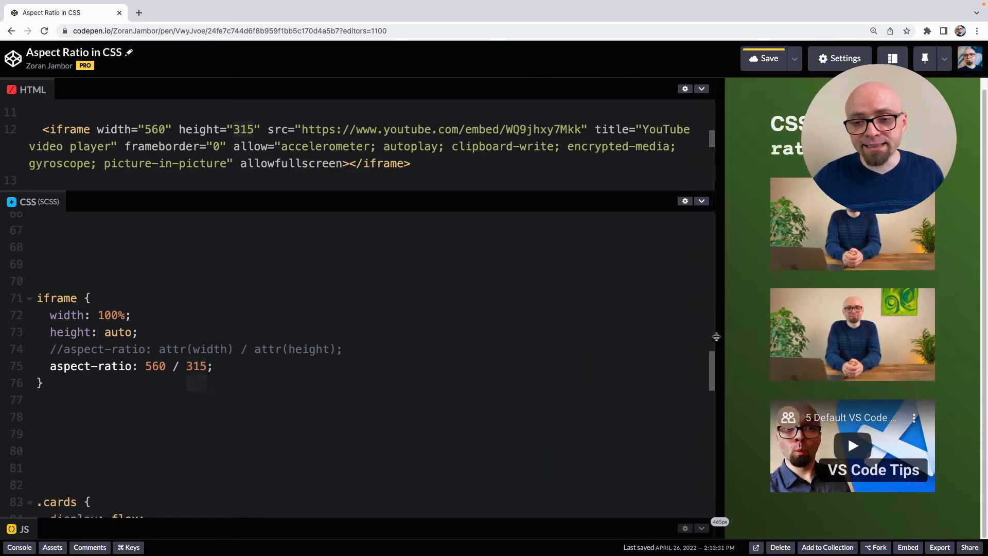
{"action": "left_click_drag", "start_coordinate": [716, 335], "coordinate": [621, 336]}
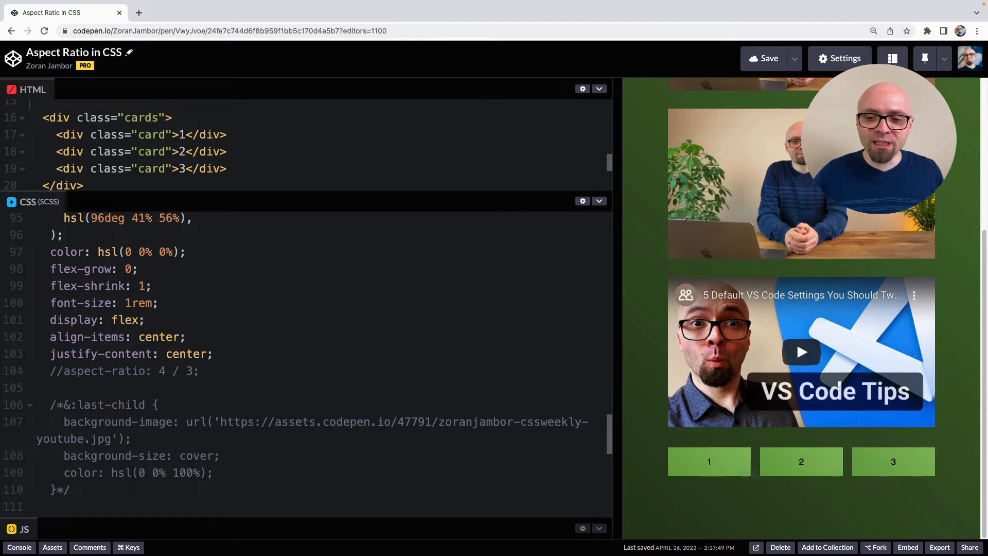
{"action": "scroll", "scroll_direction": "down", "scroll_amount": 3}
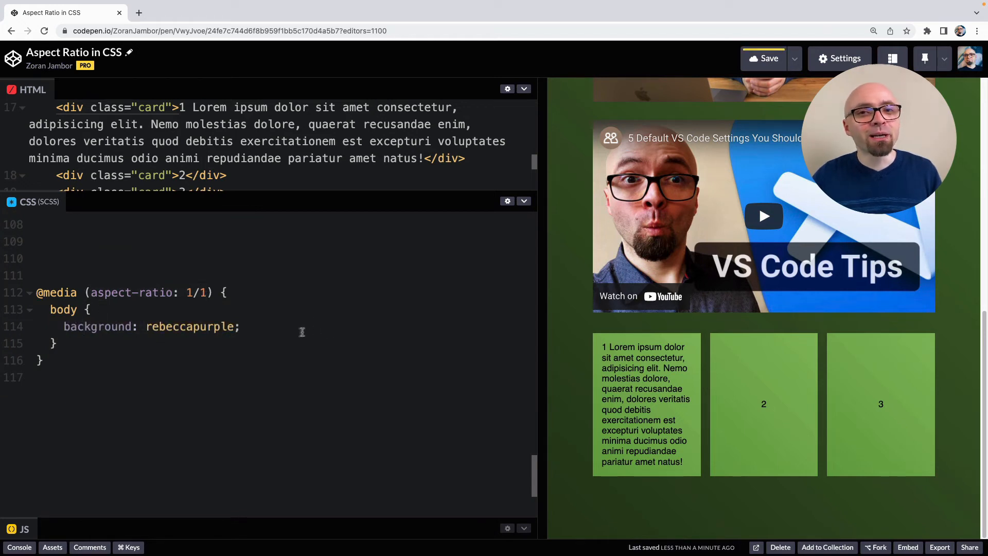
{"action": "mouse_move", "coordinate": [544, 278]}
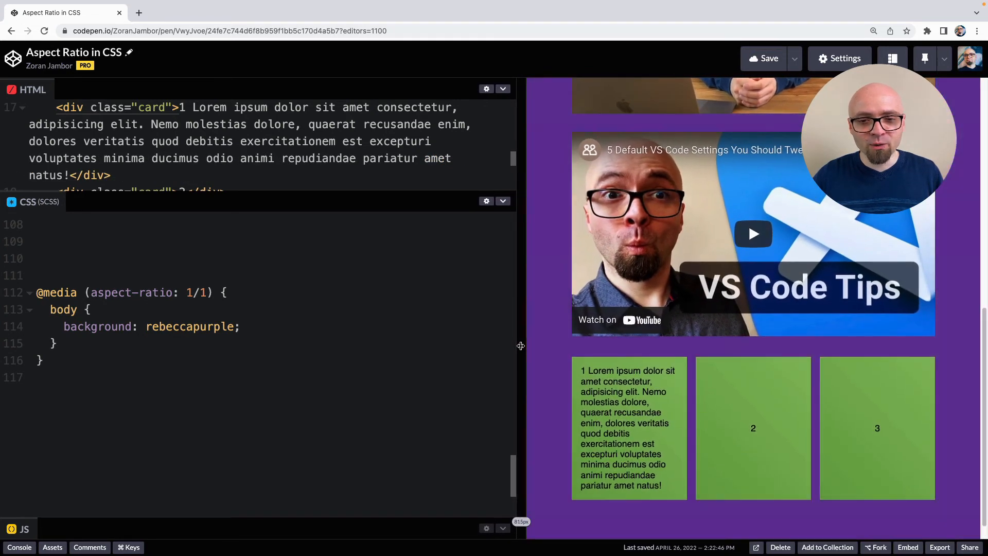
{"action": "scroll", "scroll_direction": "down", "scroll_amount": 3}
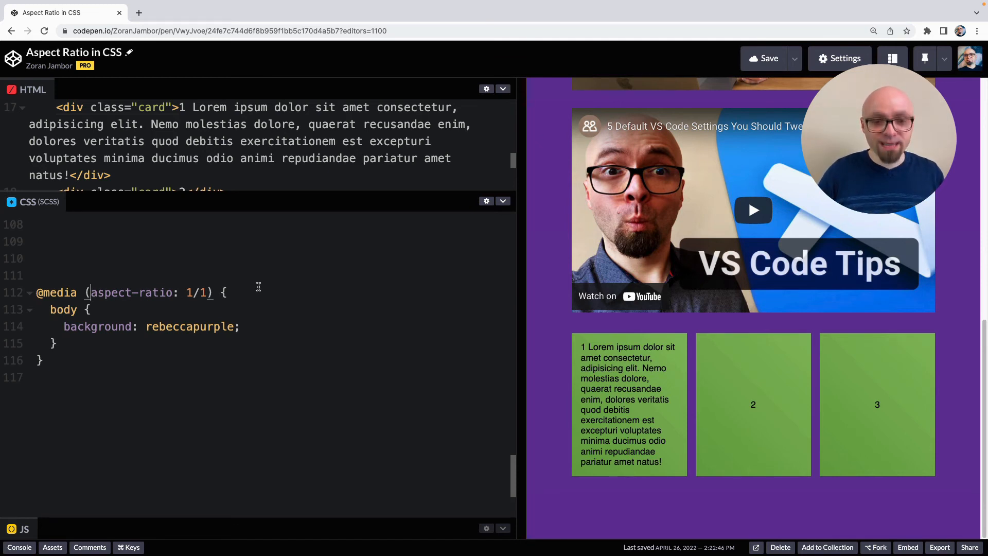
Make the query min-aspect-ratio: 1/1 and resize the preview to see which shapes turn purple
{"action": "type", "text": "min-"}
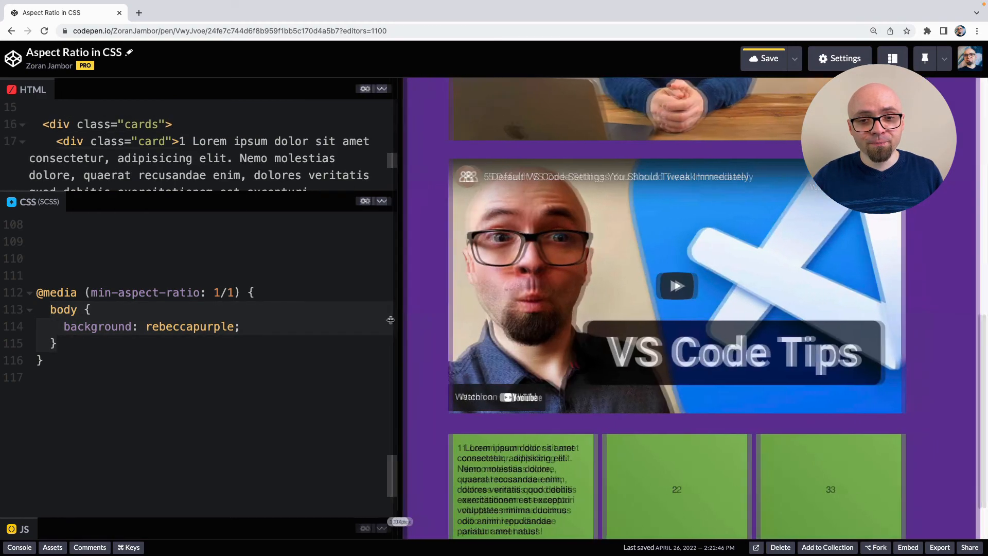
{"action": "left_click_drag", "start_coordinate": [391, 321], "coordinate": [387, 320]}
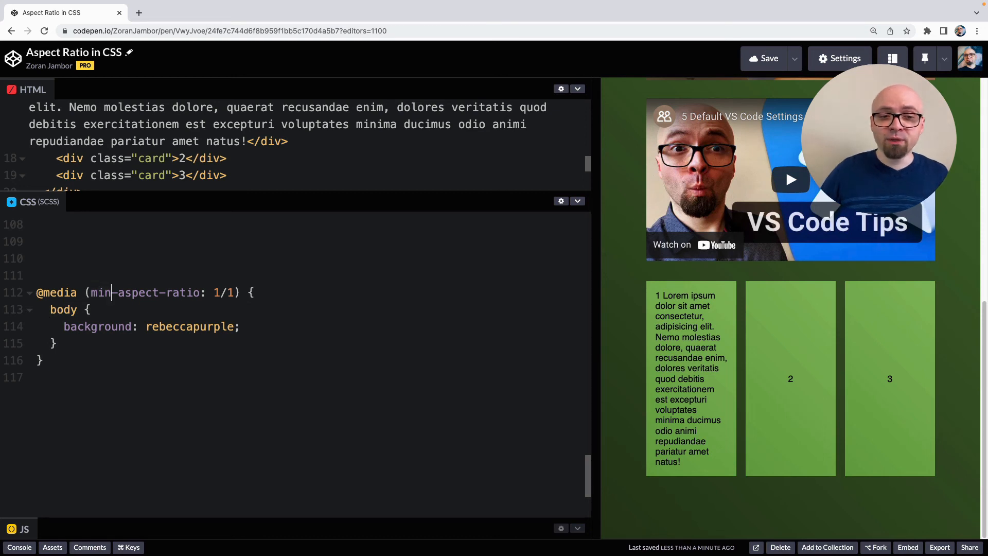
Switch it to max-aspect-ratio: 1/1 and resize again to confirm the purple background
{"action": "type", "text": "max"}
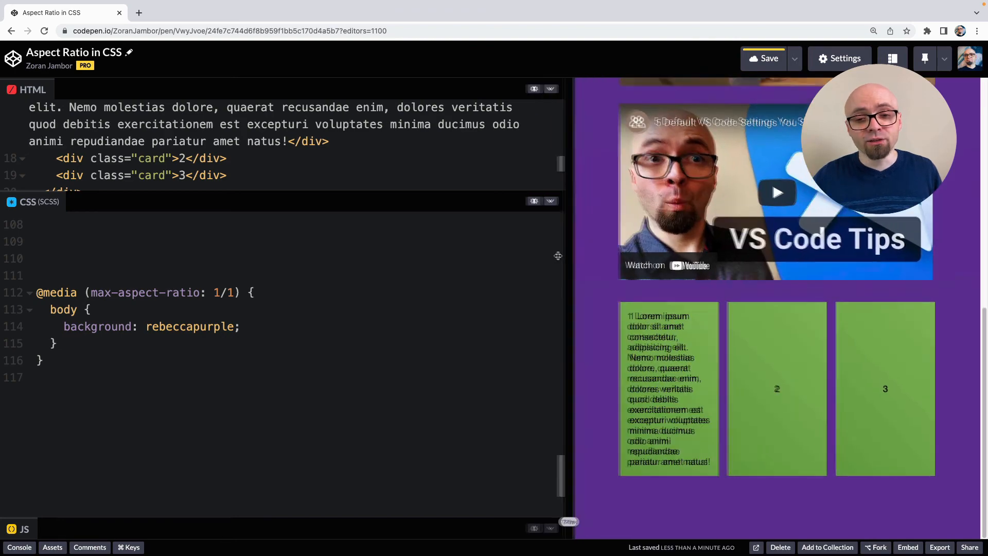
{"action": "left_click_drag", "start_coordinate": [559, 255], "coordinate": [567, 256]}
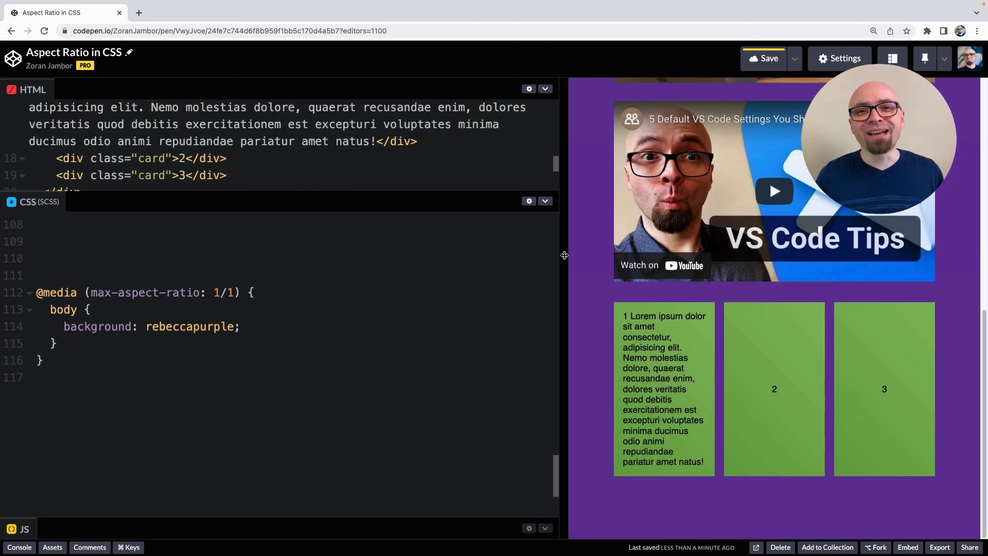